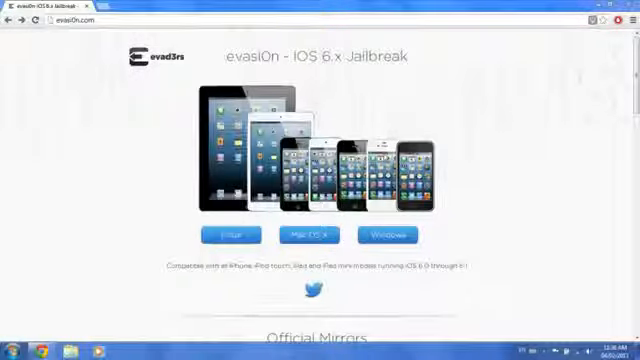
- Follow evasi0n.com's MEGA Windows mirror link and start the evasi0n download from MEGA
scroll("down", 3)
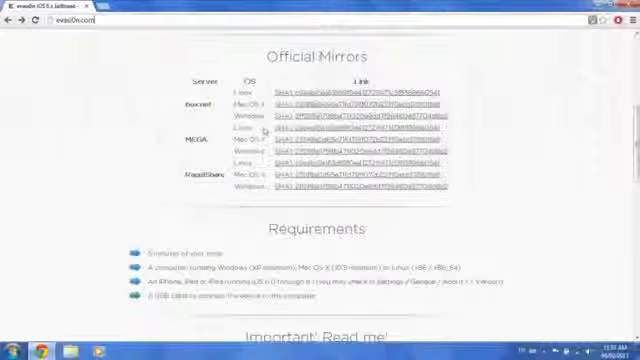
scroll("up", 3)
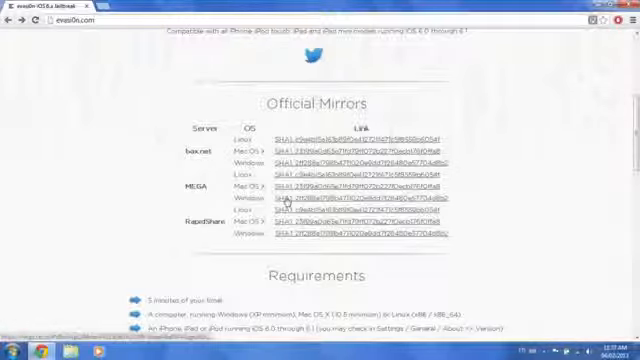
left_click(320, 188)
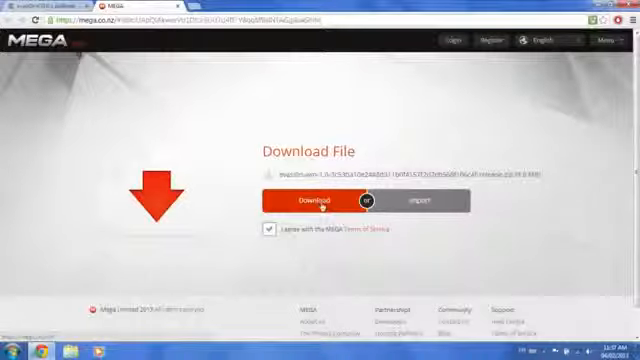
left_click(305, 201)
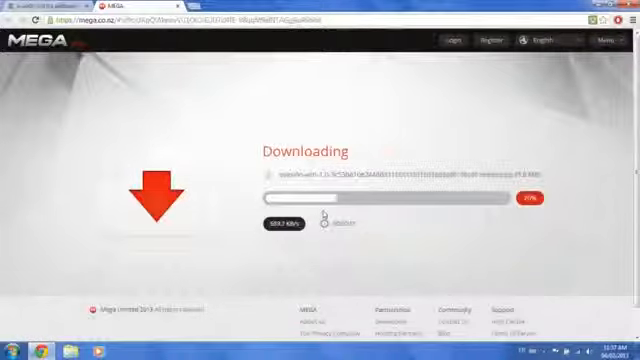